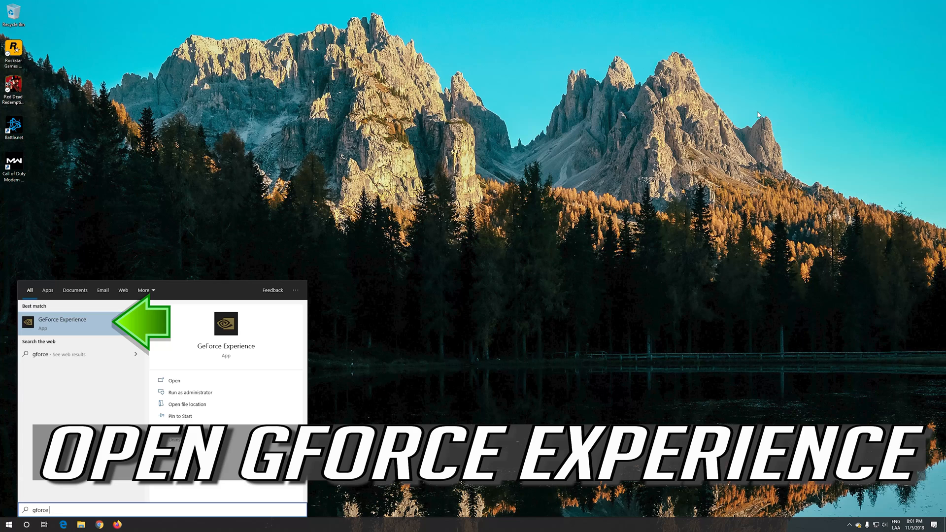
# Search the Start menu for 'experience' to find GeForce Experience
pyautogui.write('experience')
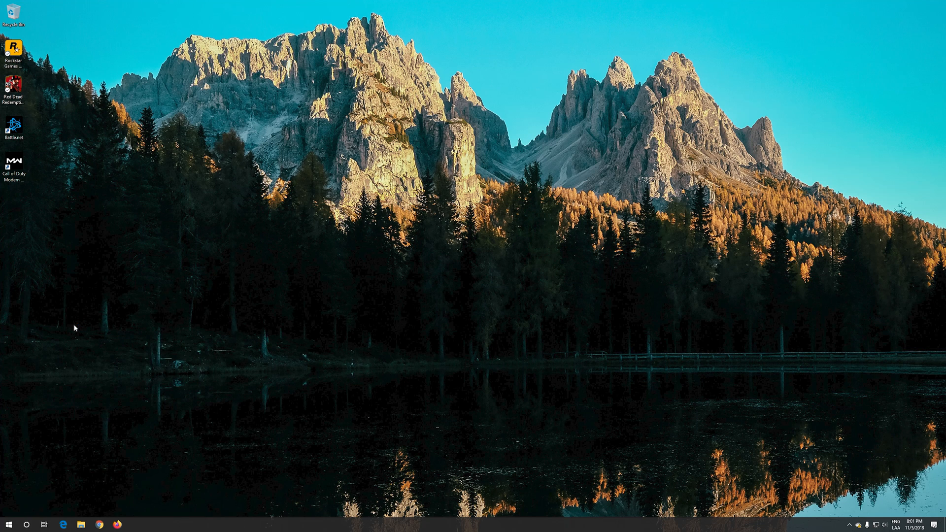
# Launch GeForce Experience and show Game Ready Driver 441.12 on the Drivers page
pyautogui.click(135, 524)
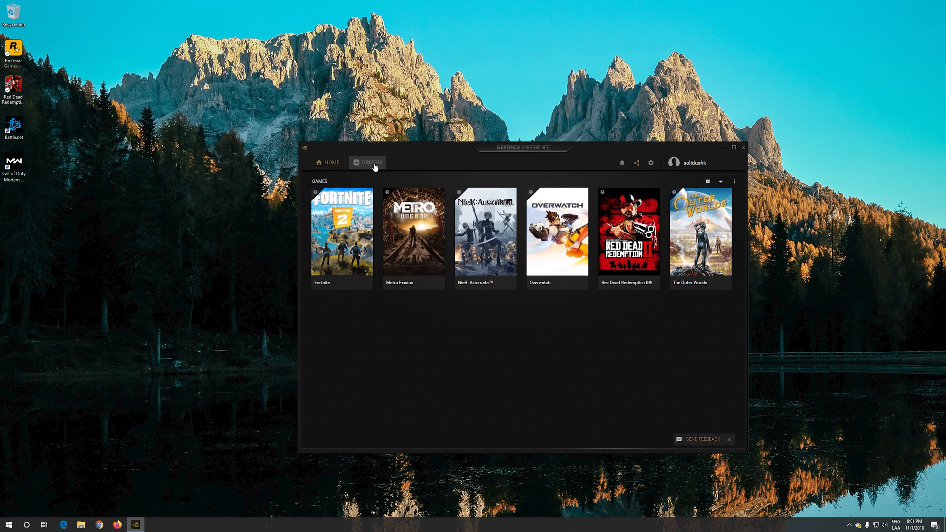
pyautogui.click(372, 162)
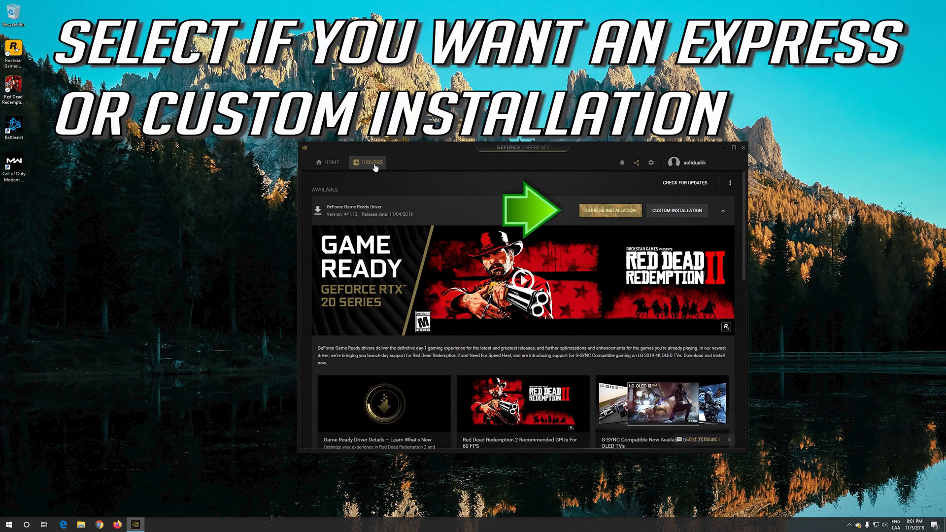
pyautogui.moveTo(697, 223)
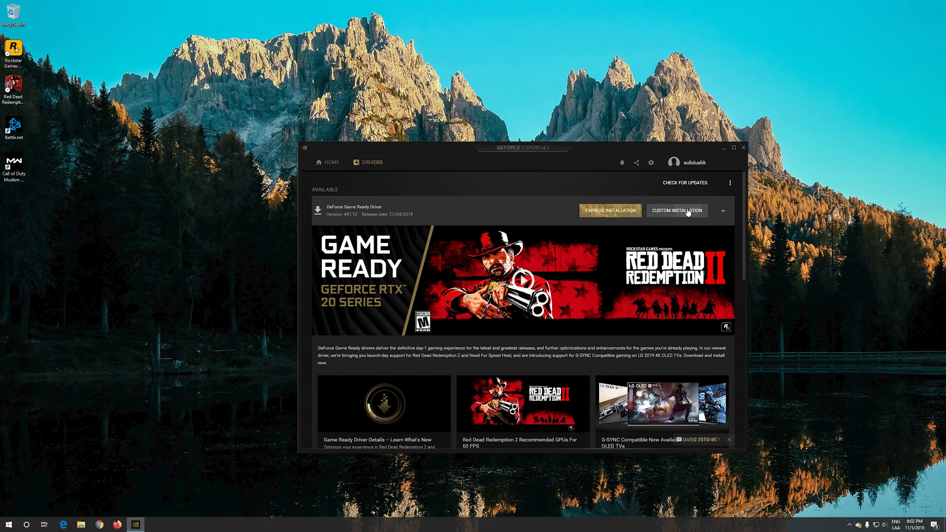
# Run a custom installation of Game Ready Driver 441.12, approving the UAC prompt
pyautogui.click(610, 210)
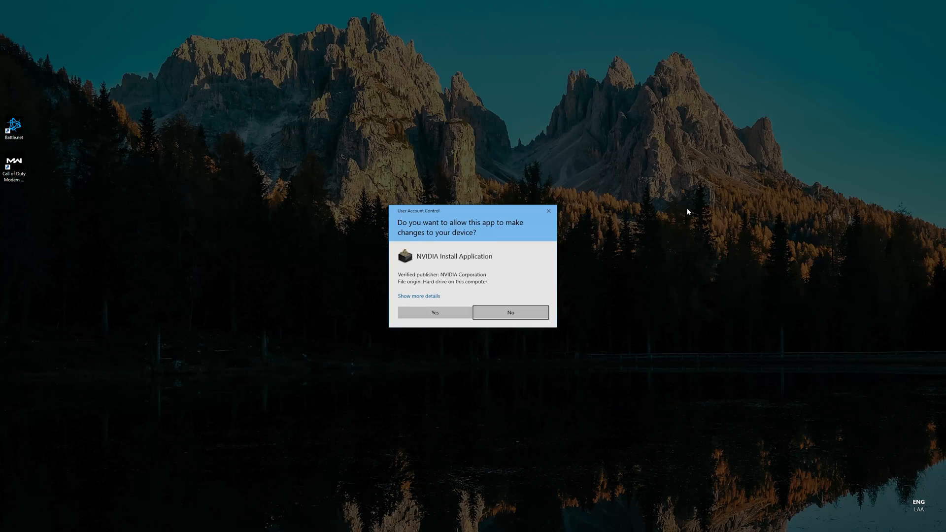
pyautogui.click(434, 313)
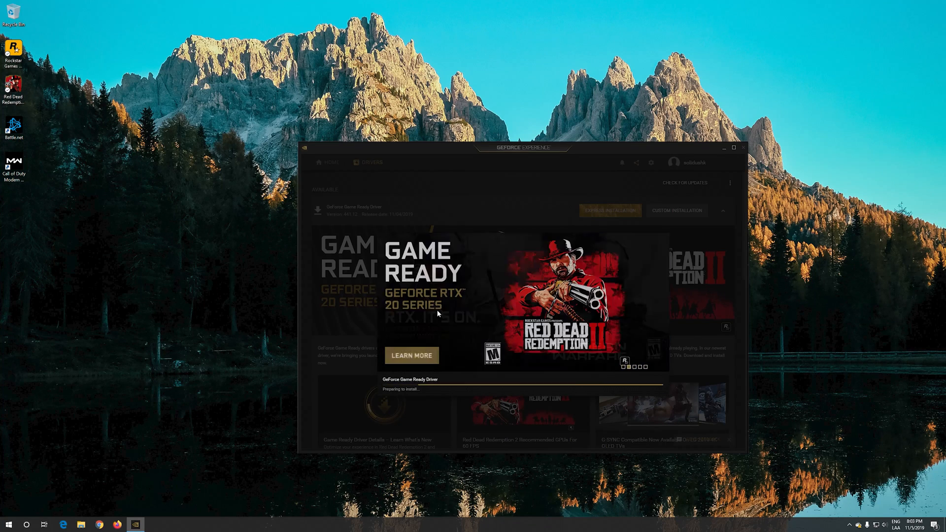
pyautogui.click(610, 210)
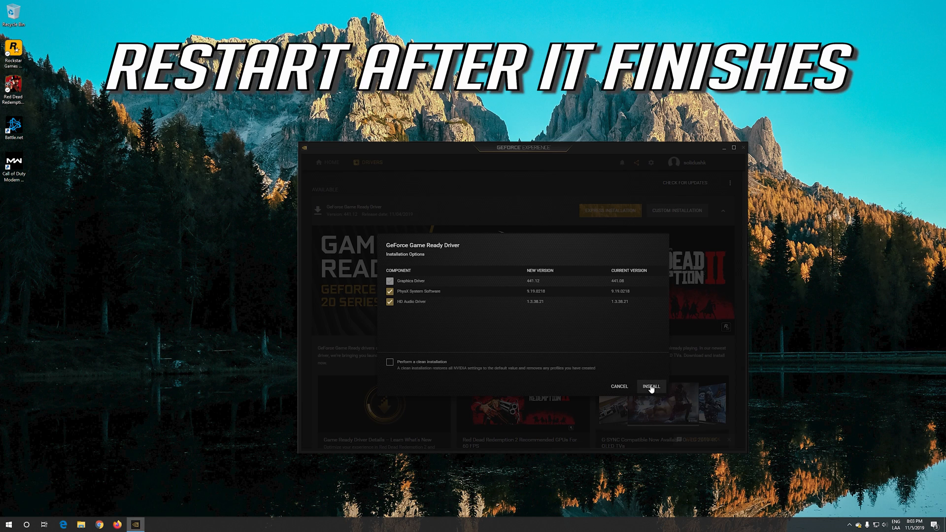
pyautogui.click(651, 387)
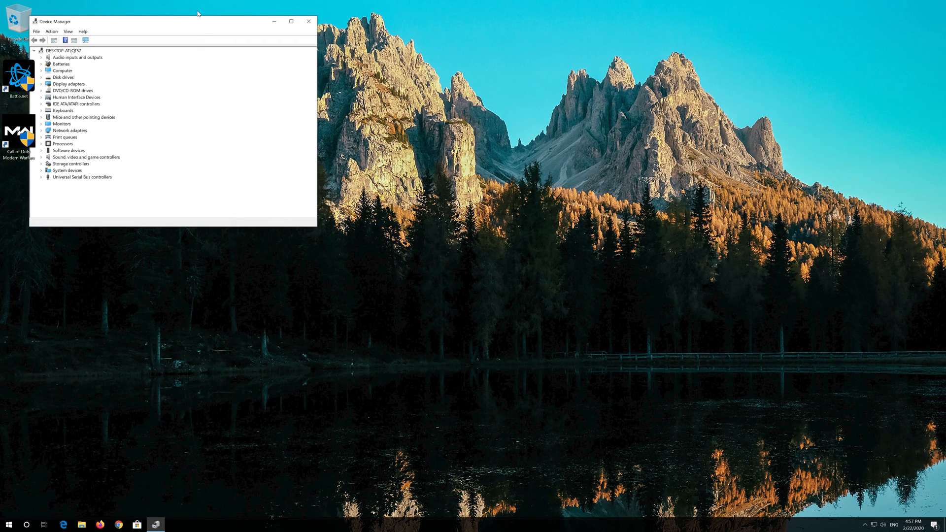
# Centre Device Manager, expand Display adapters and right-click the VirtualBox Graphics Adapter
pyautogui.moveTo(181, 21); pyautogui.dragTo(390, 121)
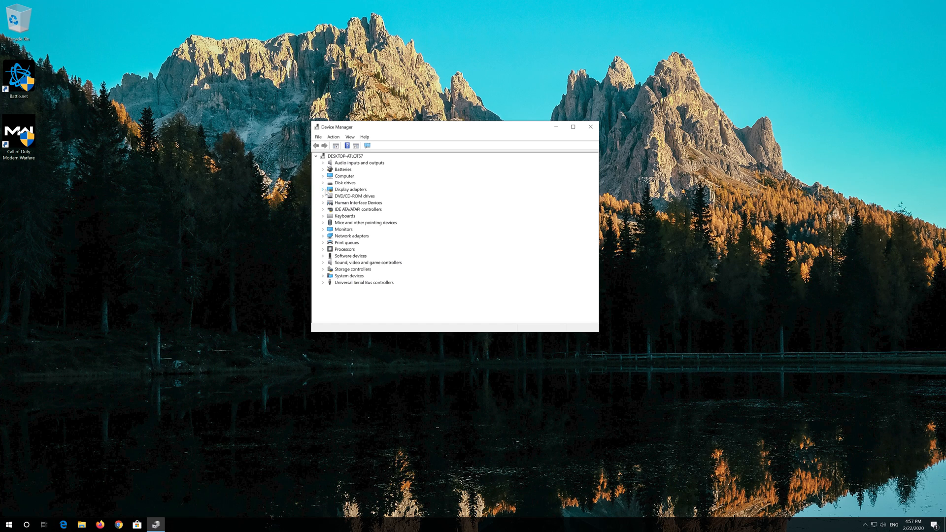
pyautogui.click(324, 188)
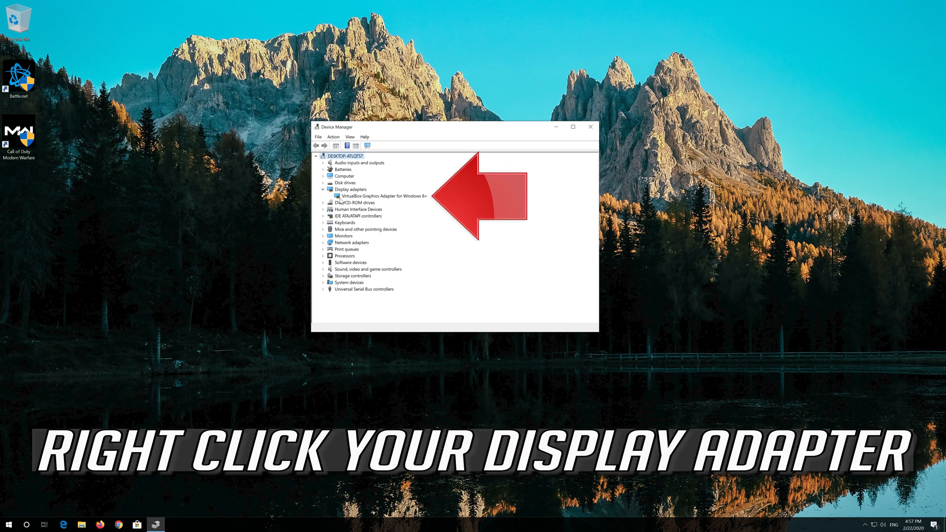
pyautogui.click(382, 195)
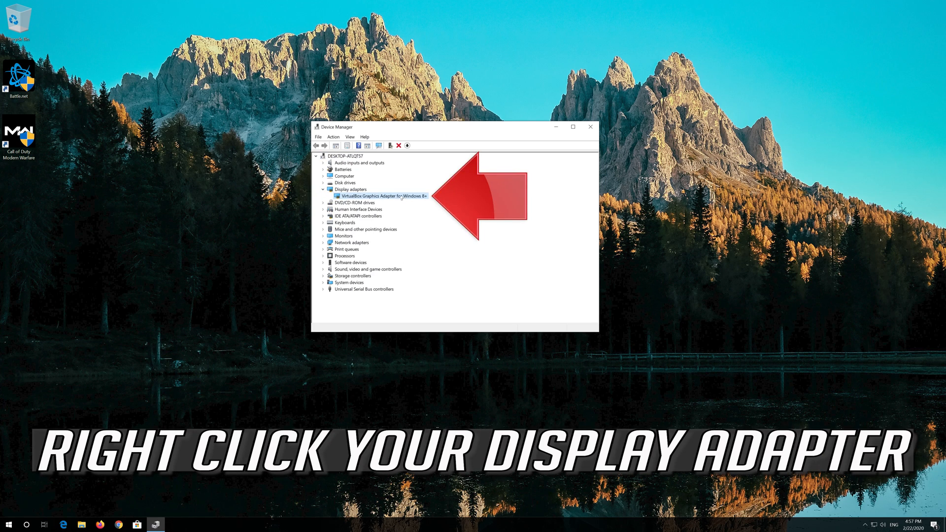
pyautogui.rightClick(384, 196)
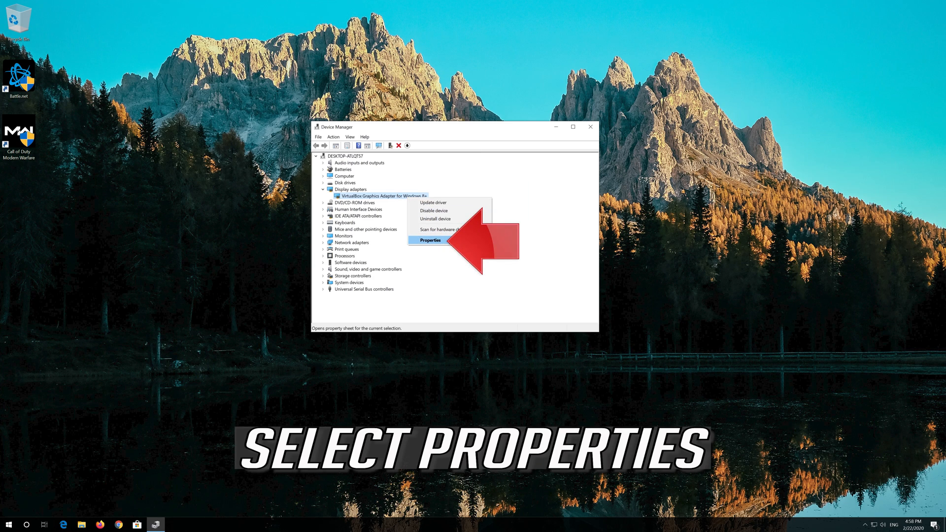
# Show the VirtualBox adapter's Driver tab in Properties, listing Oracle driver 5.2.30.0
pyautogui.click(430, 240)
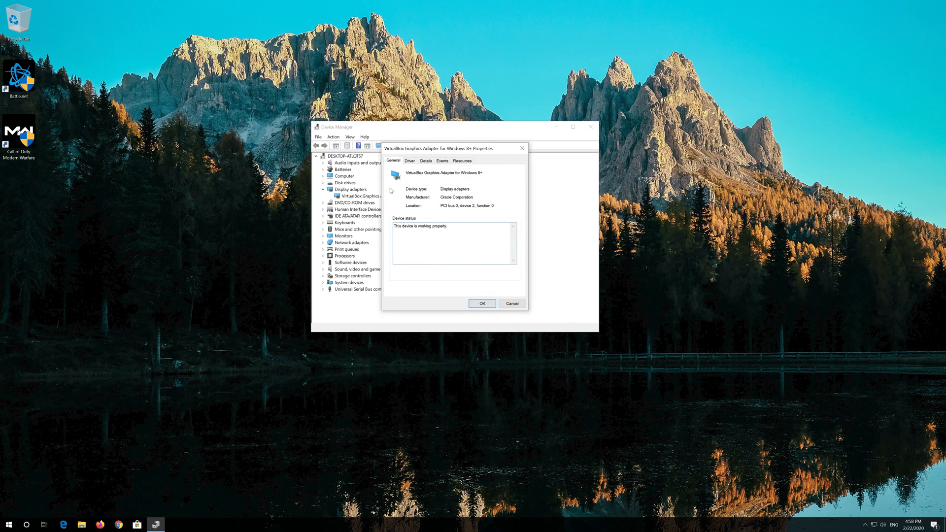
pyautogui.click(409, 161)
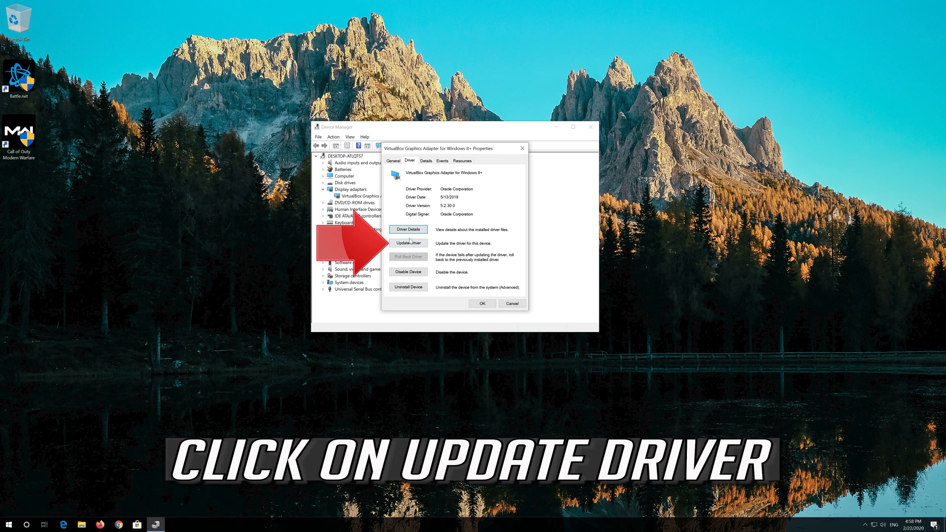
pyautogui.moveTo(409, 243)
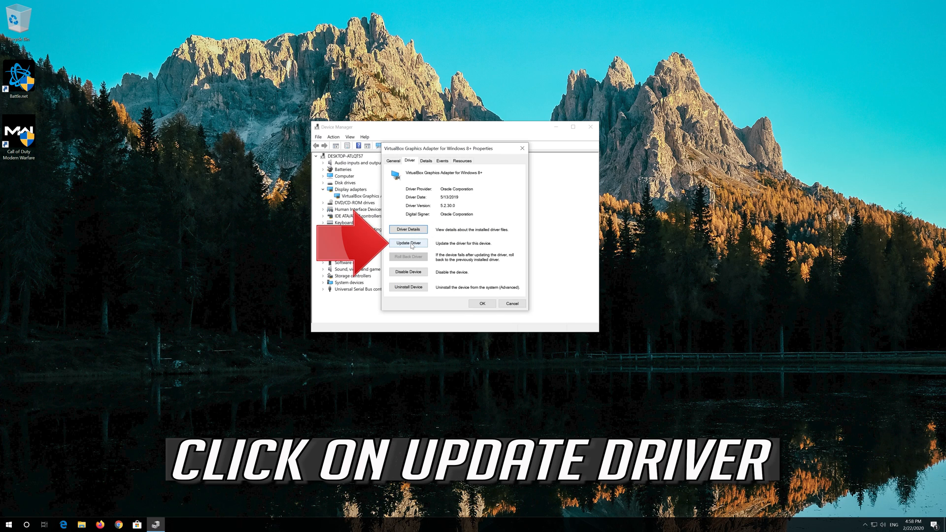
# Search automatically for an updated VirtualBox adapter driver, confirming the best one is installed
pyautogui.click(408, 243)
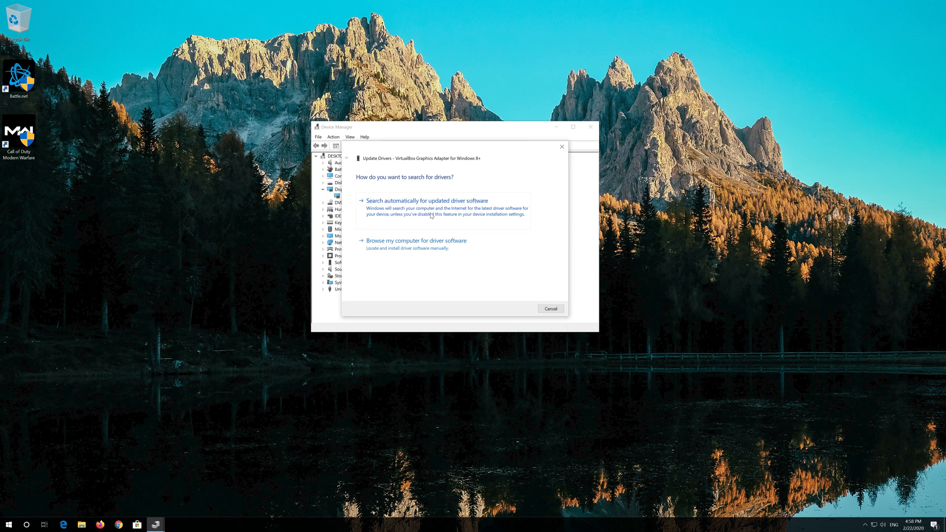
pyautogui.click(426, 200)
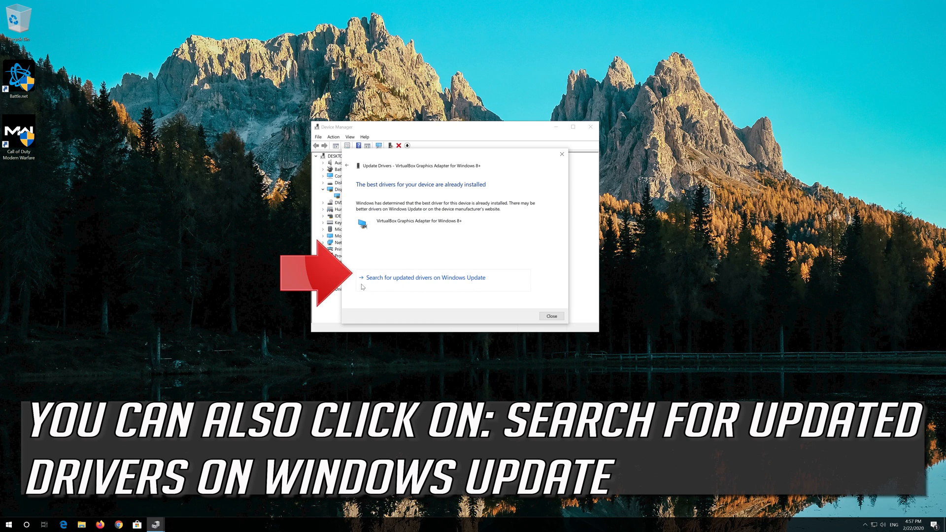
pyautogui.moveTo(395, 282)
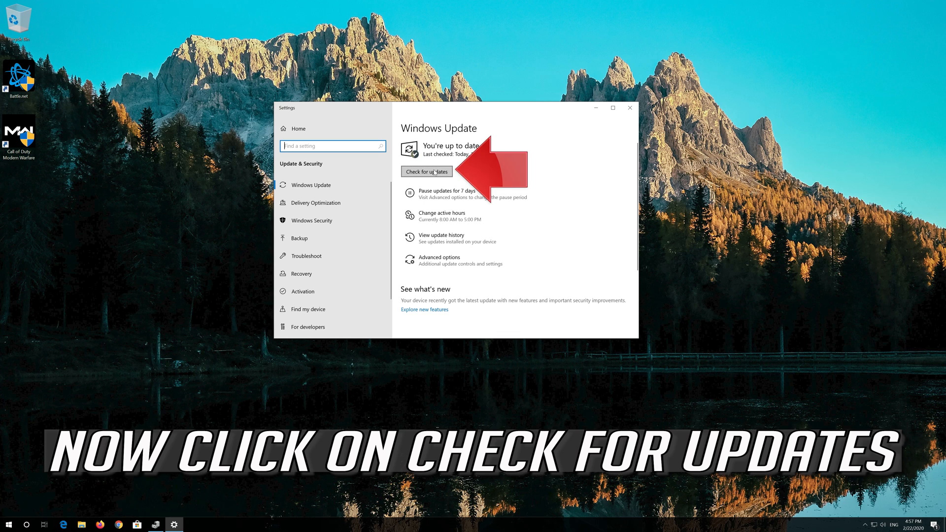
# Check for updates on the Windows Update page until it reports you're up to date
pyautogui.click(427, 172)
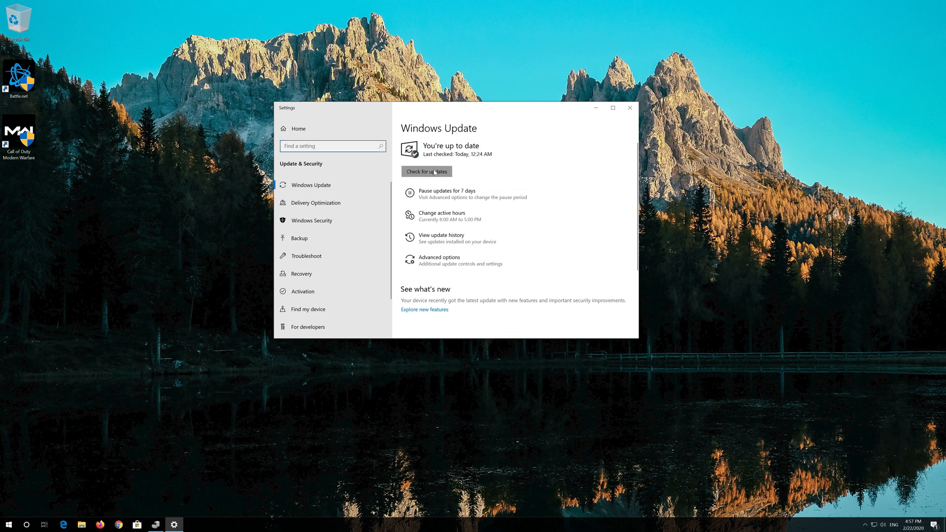